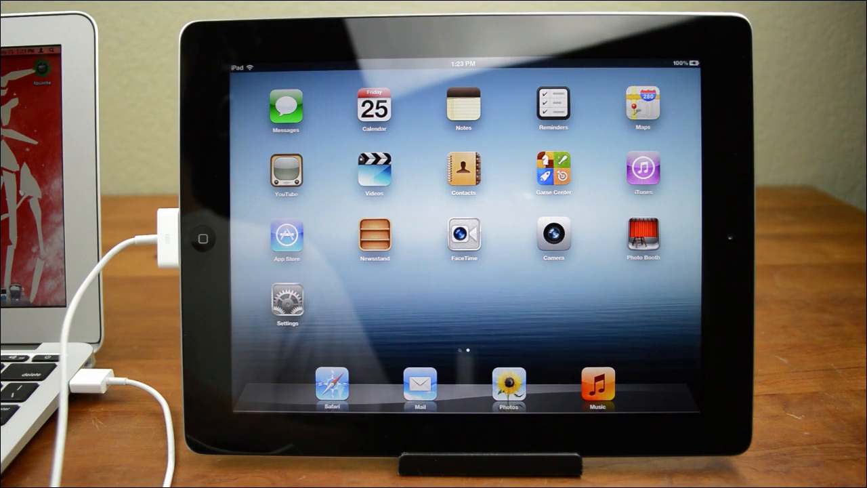
{"action": "mouse_move", "coordinate": [81, 325]}
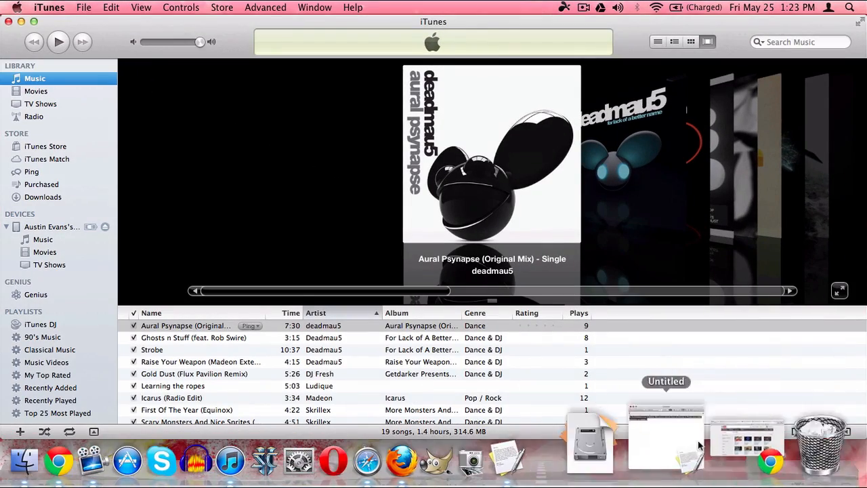
Back up the connected iPad from its Devices entry after showing its summary.
{"action": "left_click", "coordinate": [51, 226]}
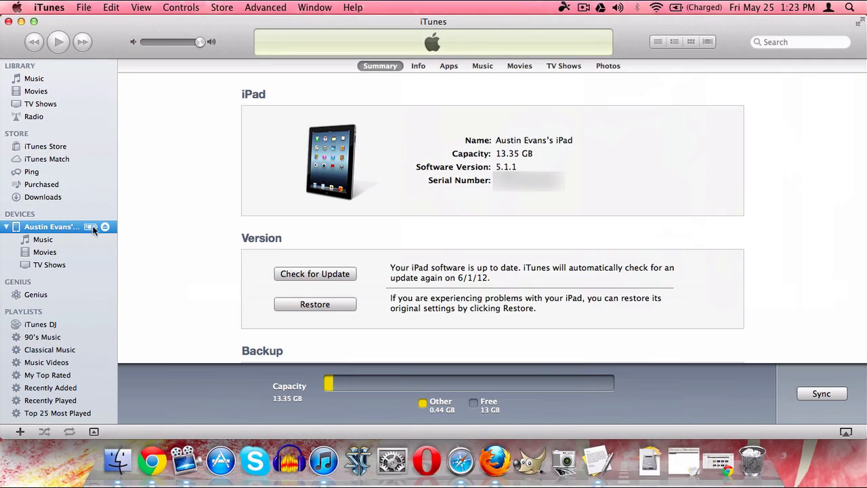
{"action": "mouse_move", "coordinate": [176, 234]}
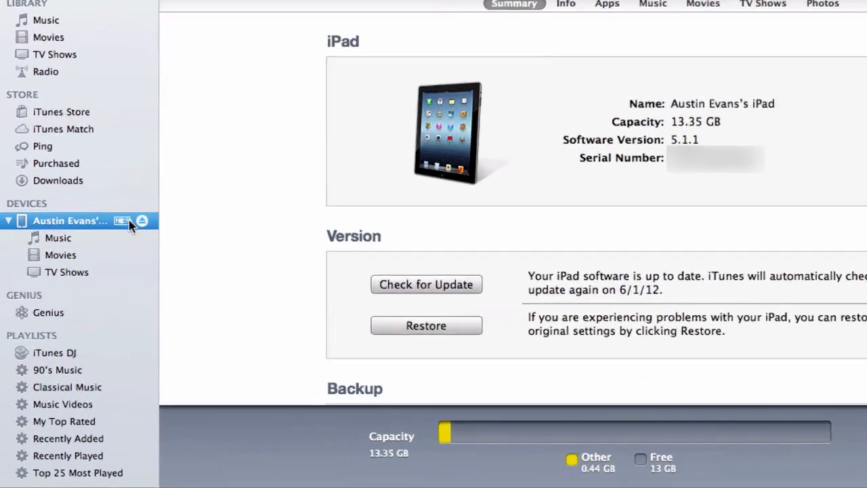
{"action": "right_click", "coordinate": [71, 220]}
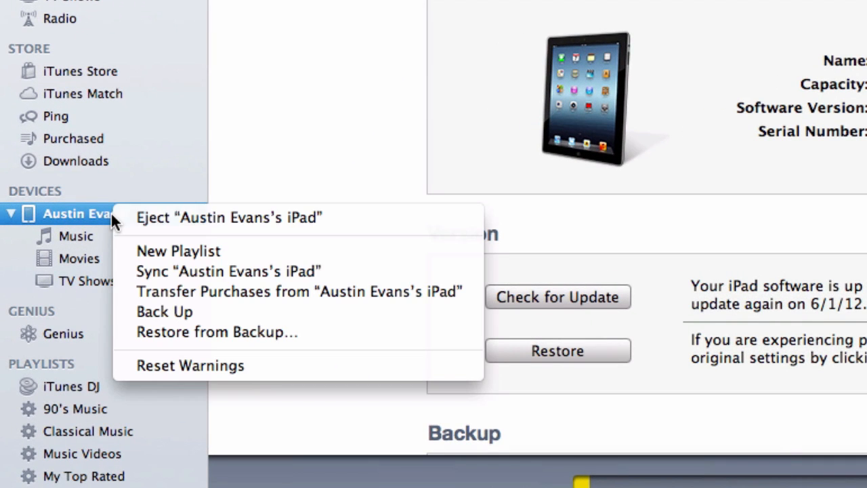
{"action": "left_click", "coordinate": [166, 312]}
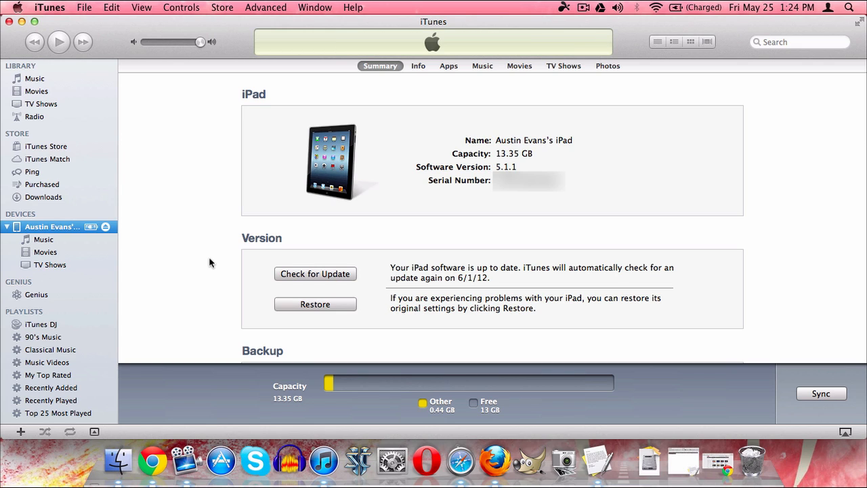
{"action": "mouse_move", "coordinate": [388, 201]}
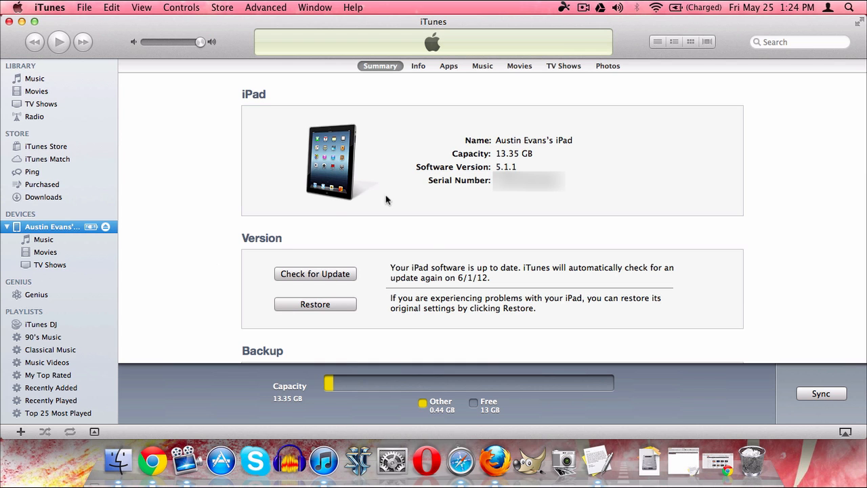
{"action": "mouse_move", "coordinate": [466, 222]}
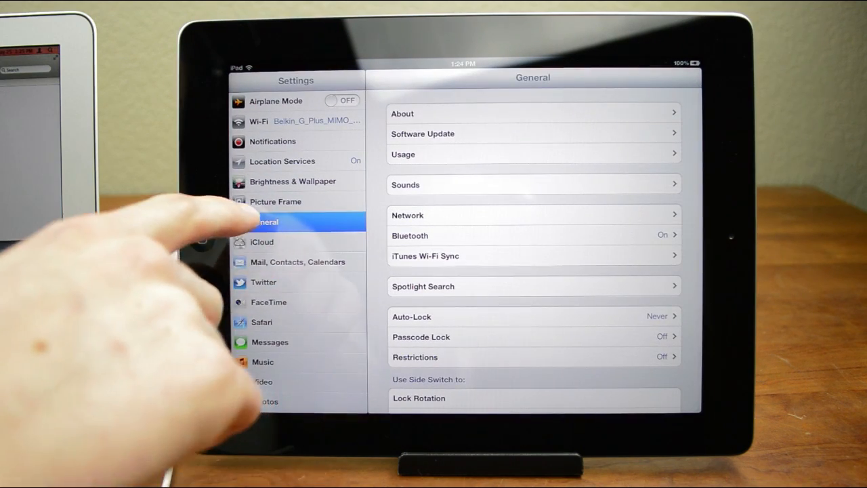
Erase all content and settings via General > Reset, confirming both erase alerts.
{"action": "scroll", "scroll_direction": "down", "scroll_amount": 3}
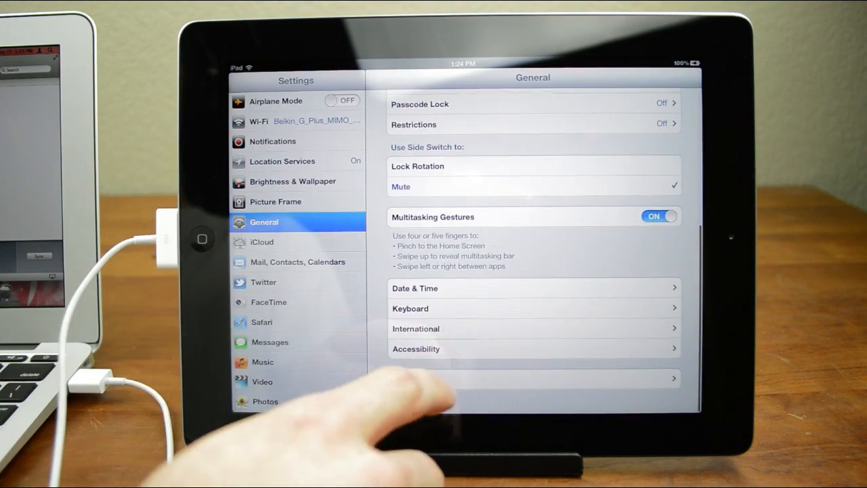
{"action": "left_click", "coordinate": [534, 378]}
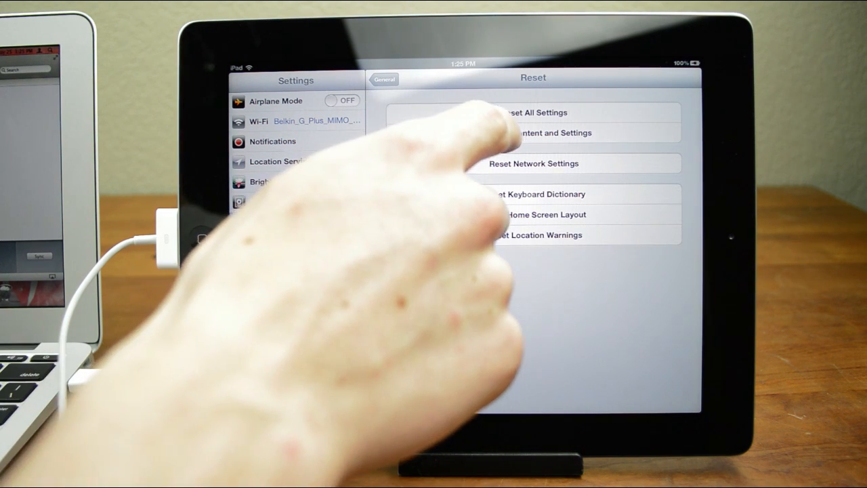
{"action": "left_click", "coordinate": [534, 133]}
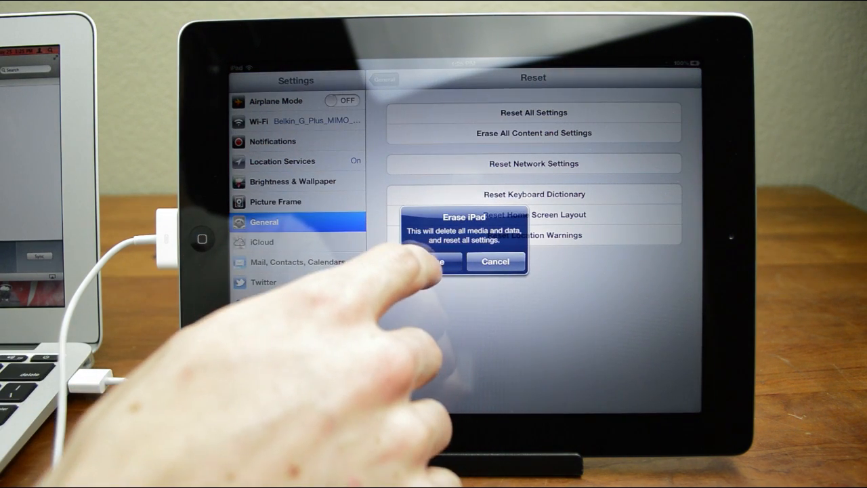
{"action": "left_click", "coordinate": [440, 261]}
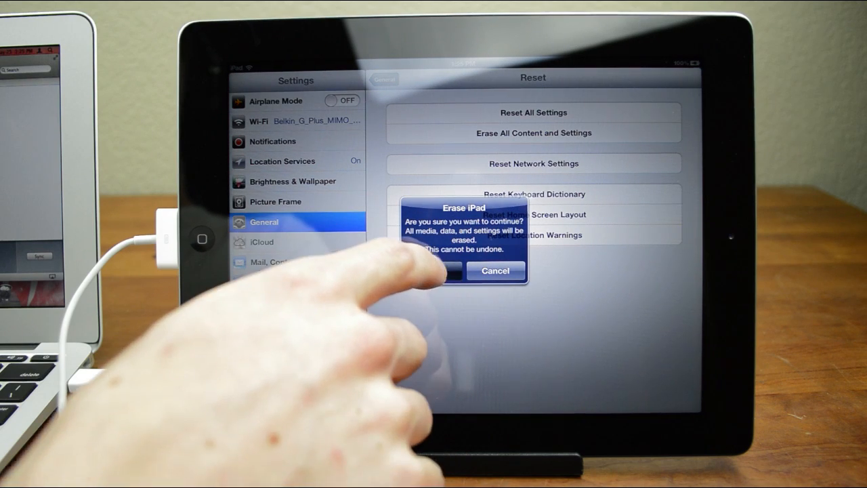
{"action": "left_click", "coordinate": [441, 271]}
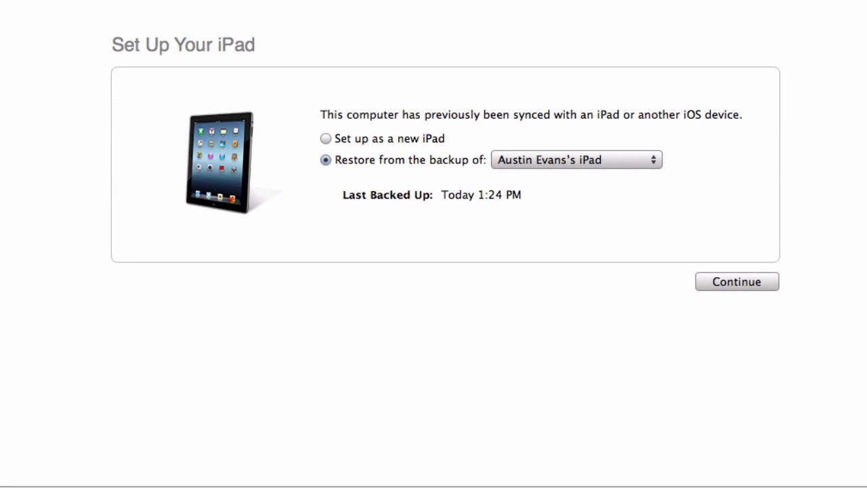
{"action": "mouse_move", "coordinate": [454, 168]}
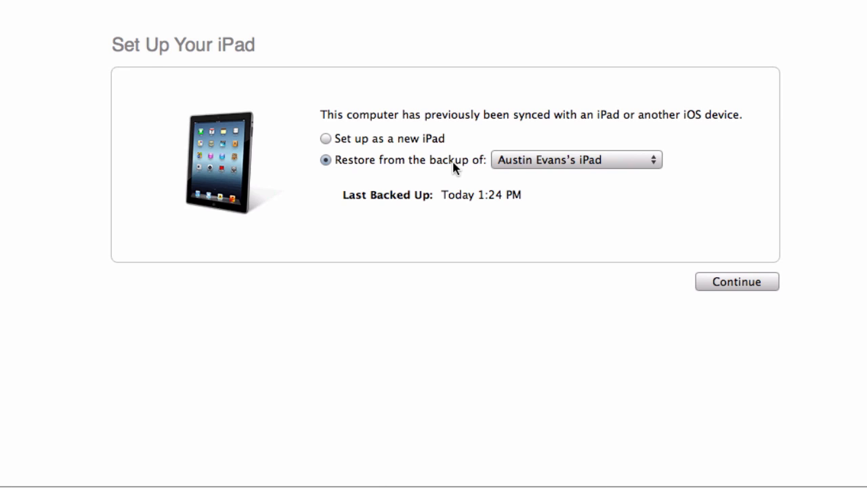
{"action": "mouse_move", "coordinate": [413, 147]}
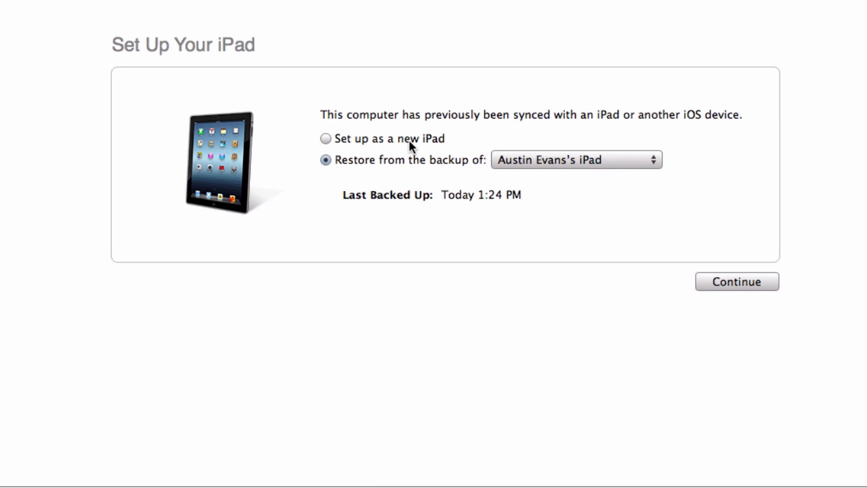
Set up as a new iPad named 'null' with automatic song and app syncing off.
{"action": "left_click", "coordinate": [326, 139]}
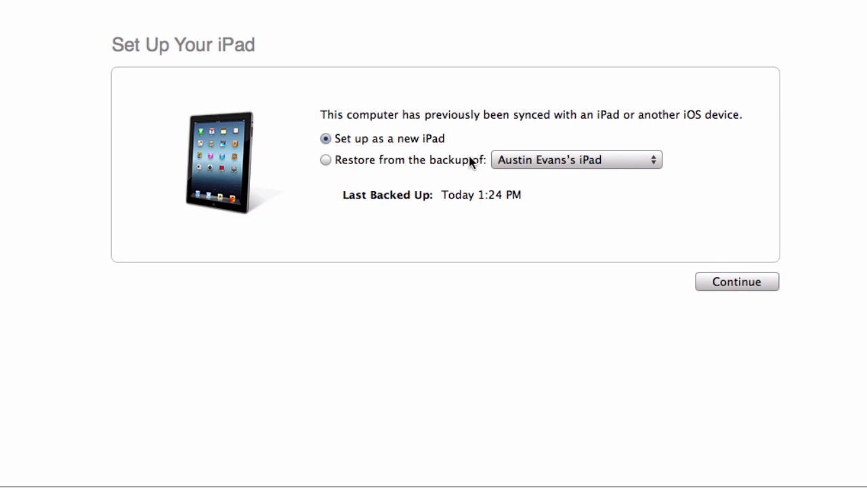
{"action": "left_click", "coordinate": [738, 280]}
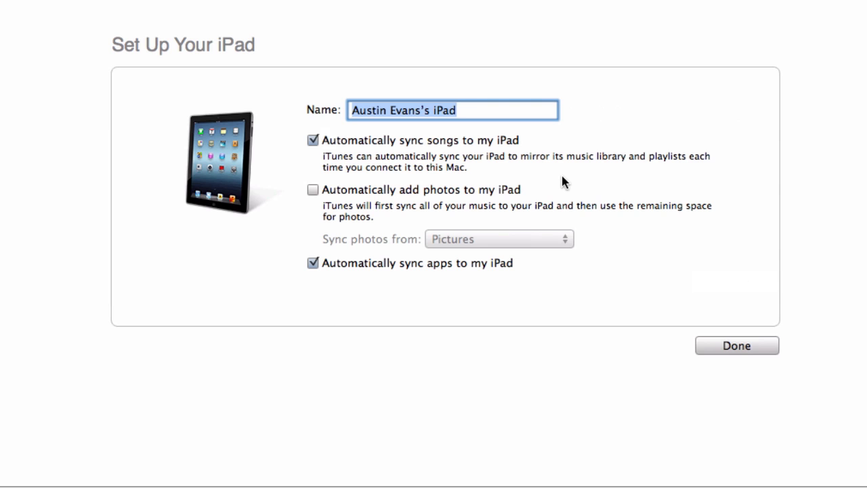
{"action": "type", "text": "null"}
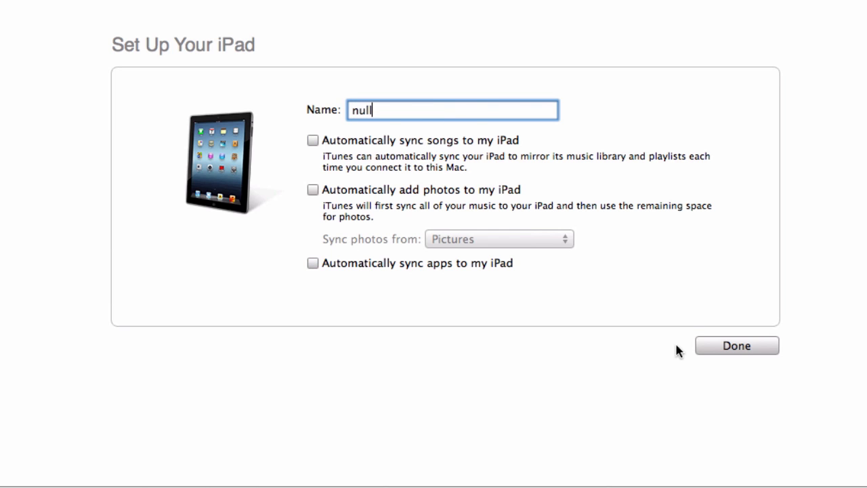
{"action": "left_click", "coordinate": [737, 346]}
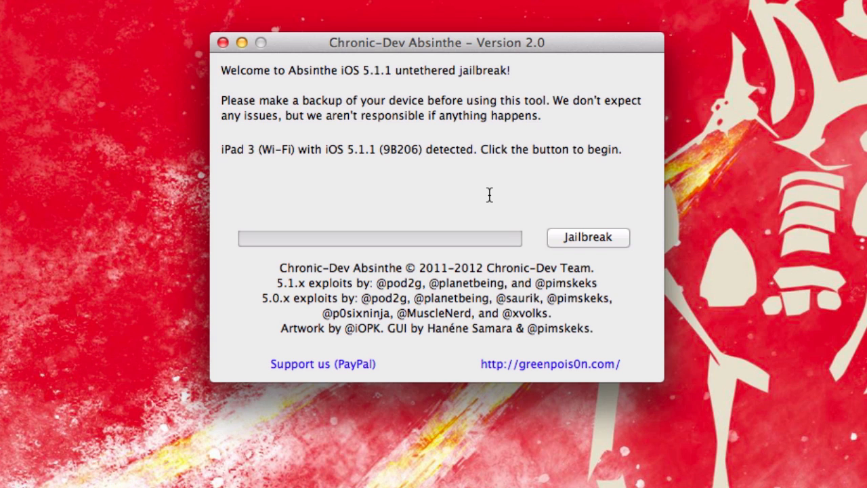
{"action": "mouse_move", "coordinate": [225, 149]}
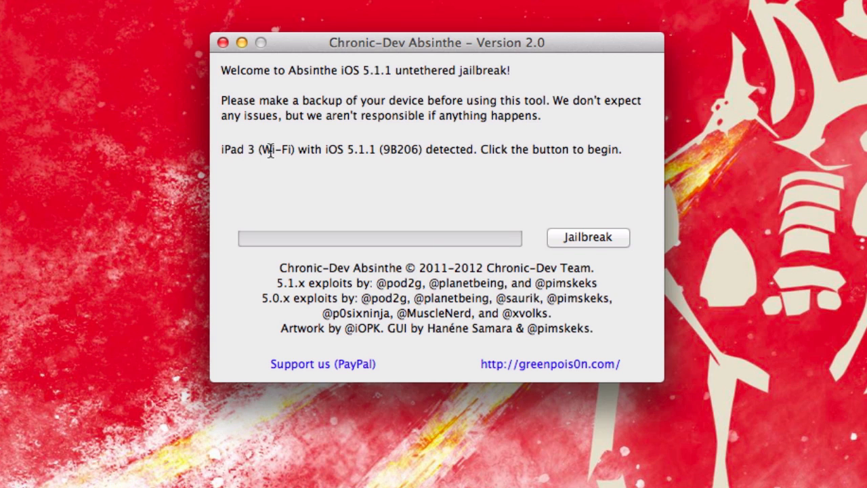
{"action": "mouse_move", "coordinate": [371, 152]}
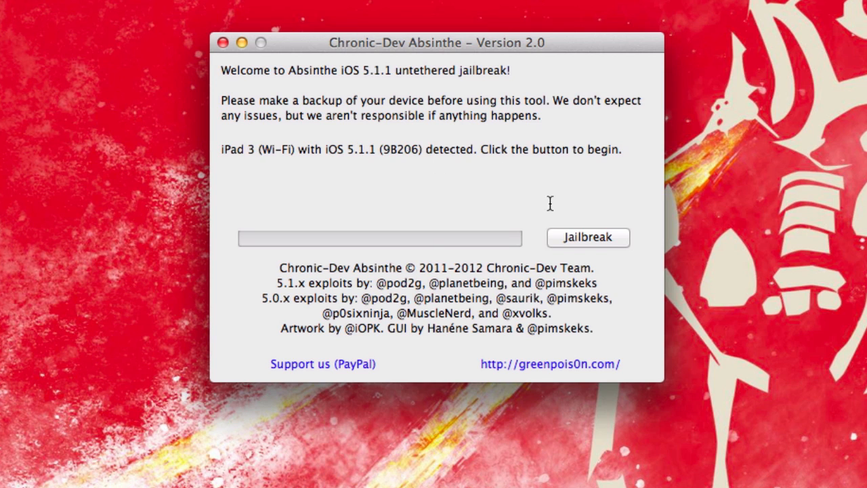
Start the untethered jailbreak of the detected iPad 3 on iOS 5.1.1.
{"action": "left_click", "coordinate": [588, 237]}
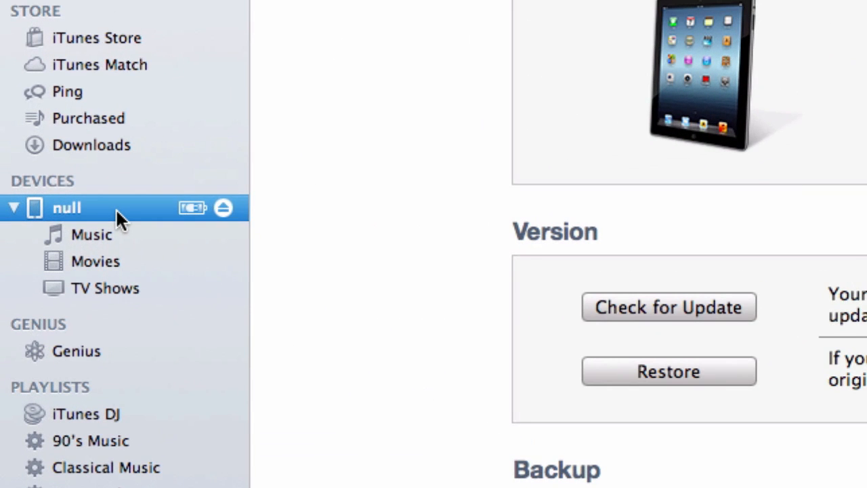
Restore the iPad 'null' from the older May 25, 2012 backup, keeping the older one.
{"action": "right_click", "coordinate": [66, 207]}
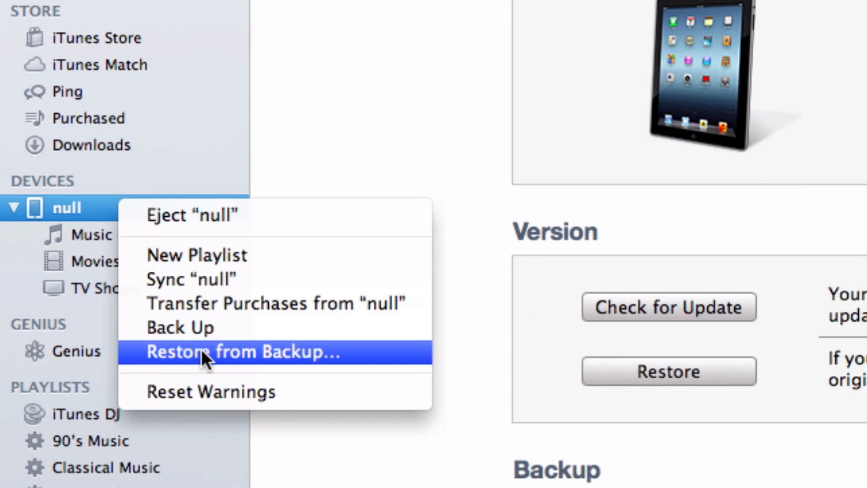
{"action": "left_click", "coordinate": [243, 353]}
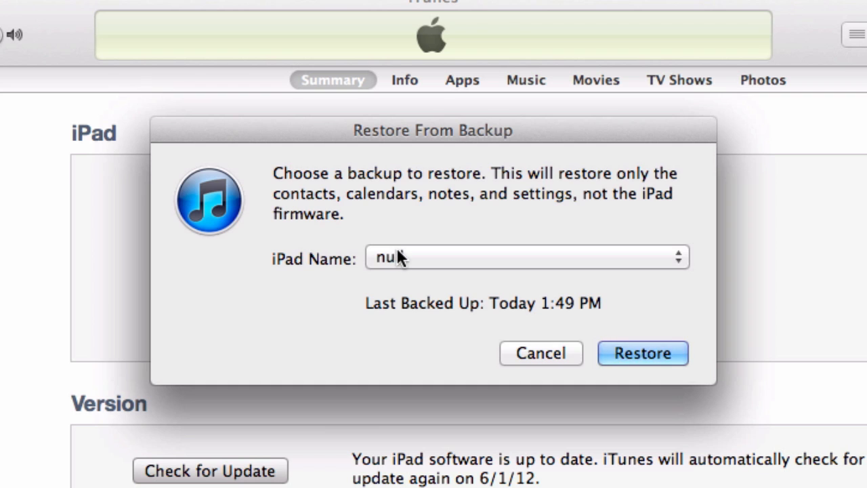
{"action": "left_click", "coordinate": [527, 258]}
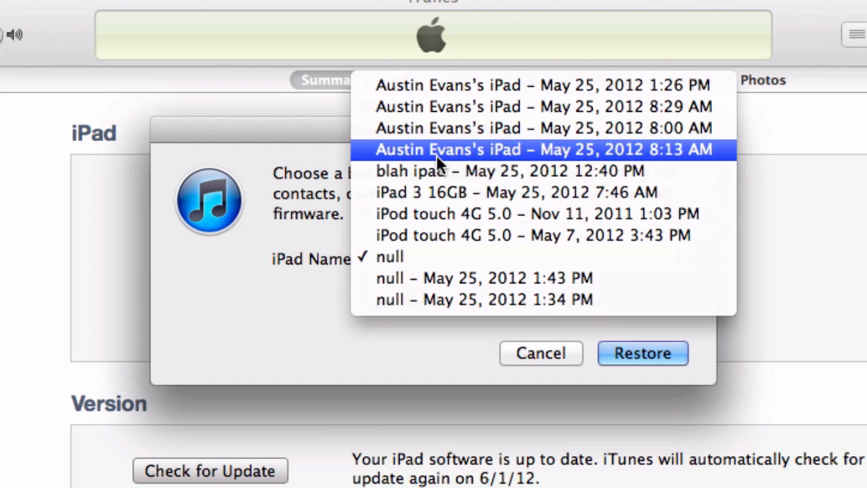
{"action": "mouse_move", "coordinate": [450, 142]}
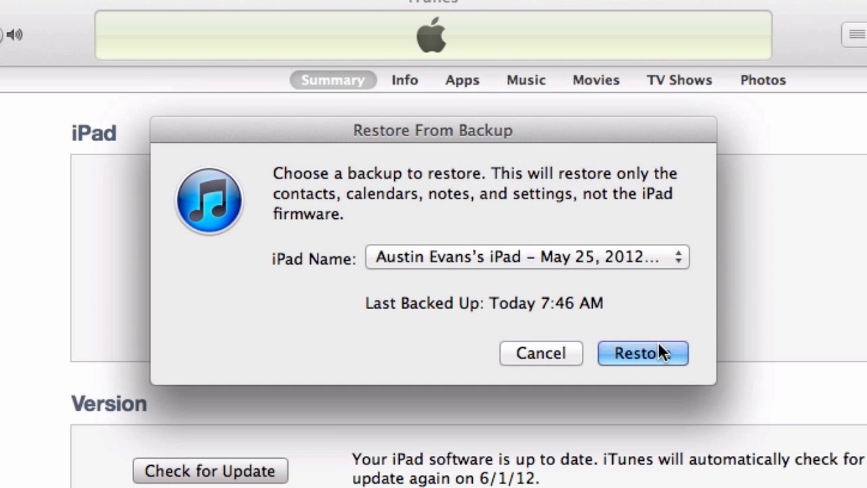
{"action": "left_click", "coordinate": [642, 353]}
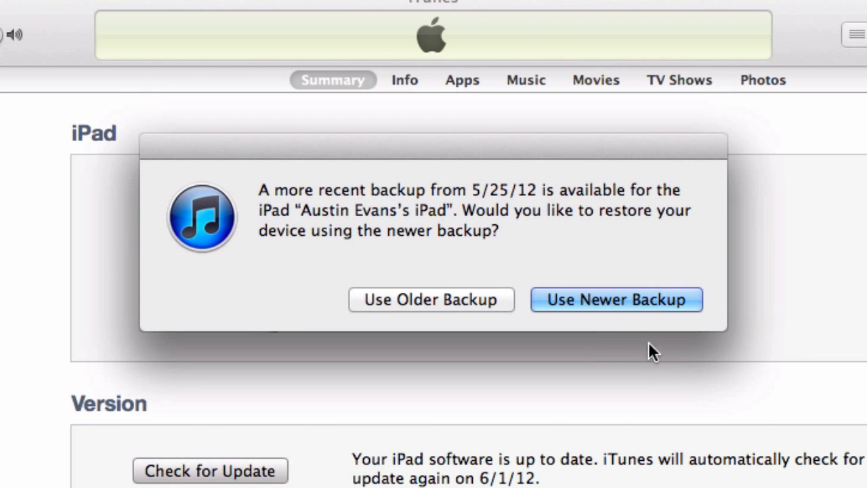
{"action": "mouse_move", "coordinate": [445, 305]}
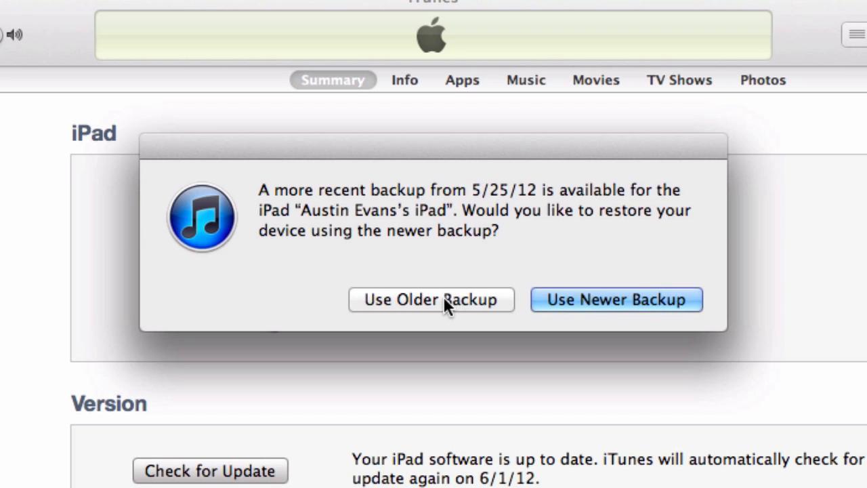
{"action": "left_click", "coordinate": [615, 300]}
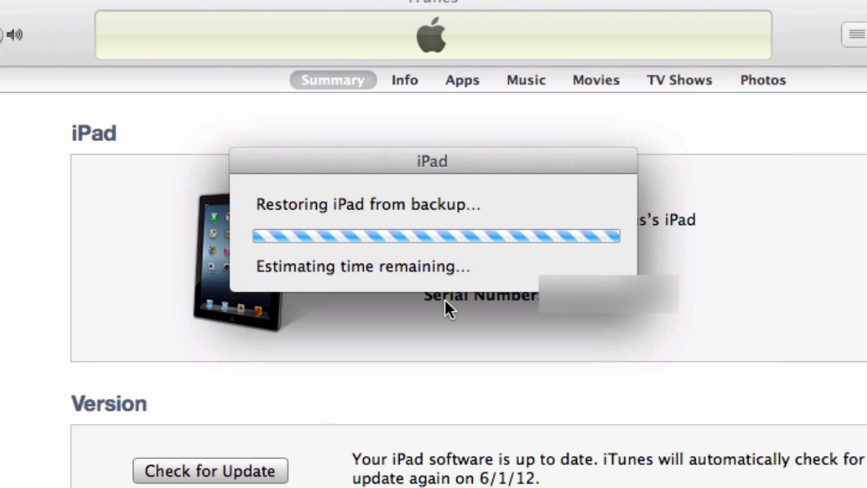